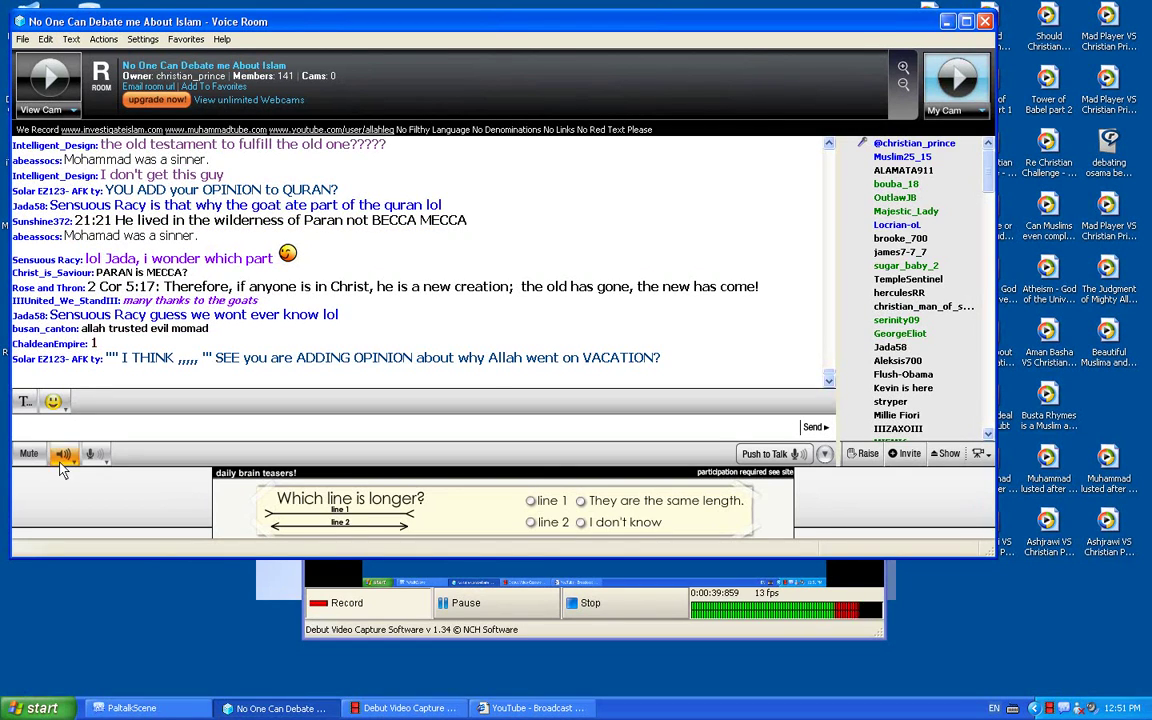
Step: Maximize the Paltalk debate voice room window to full screen
click(63, 453)
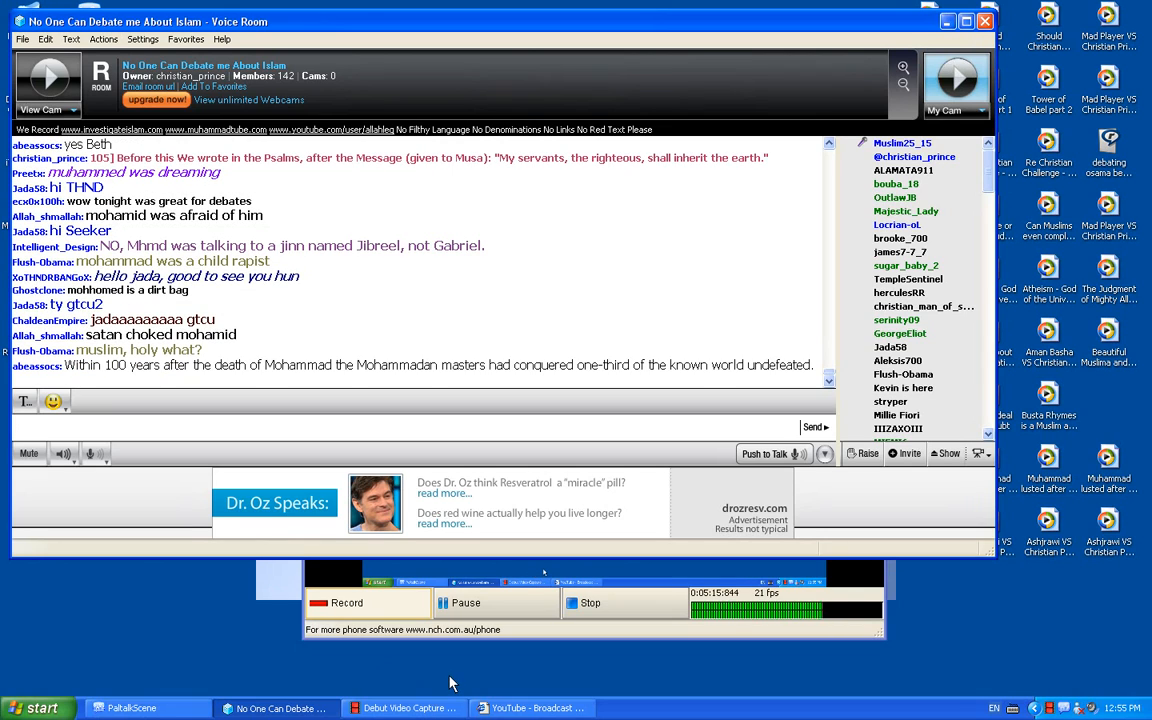
mouse_move(403, 661)
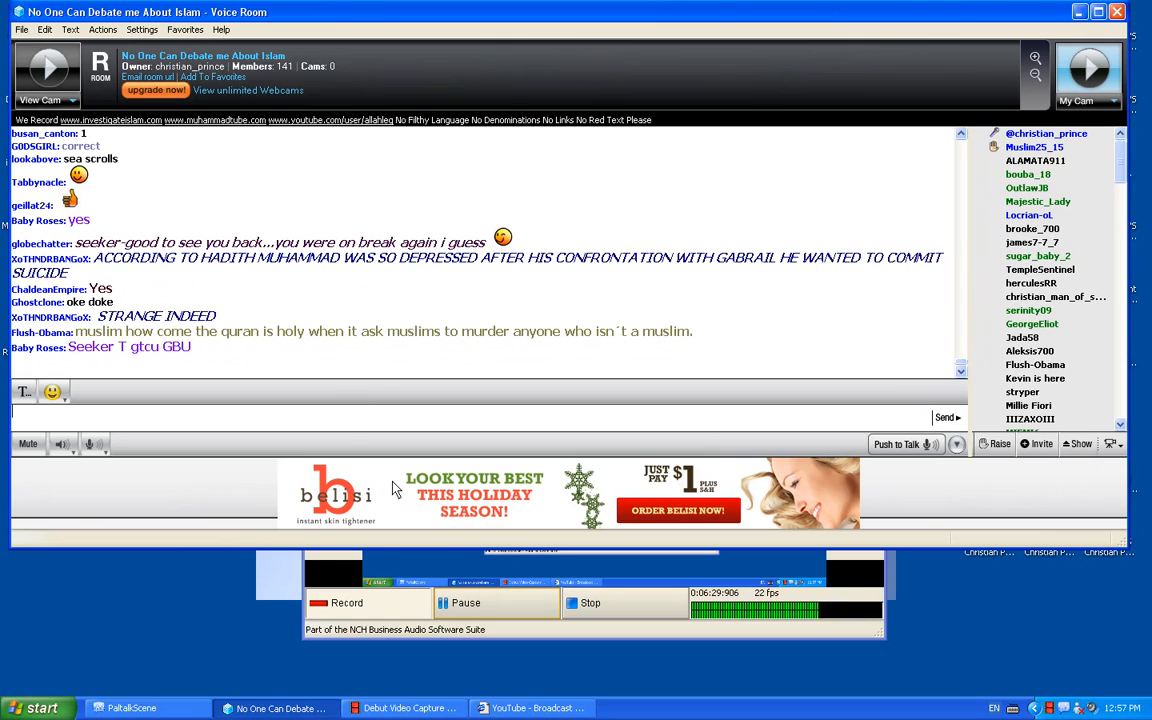
click(62, 443)
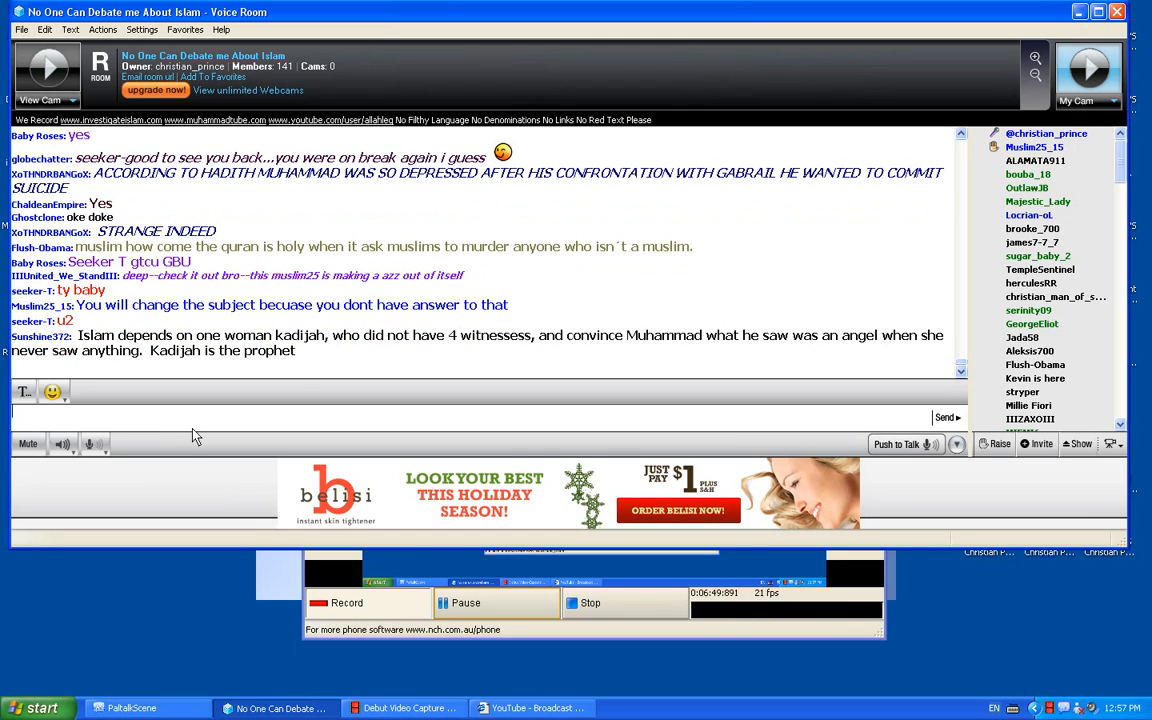
mouse_move(127, 430)
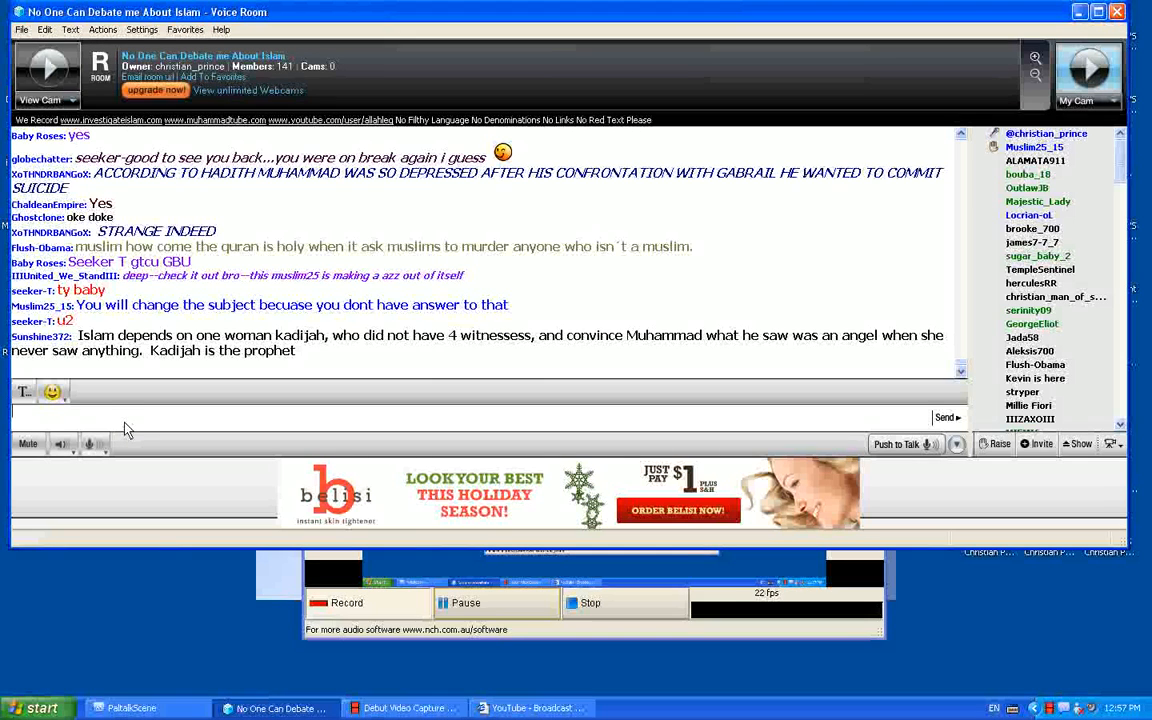
click(346, 602)
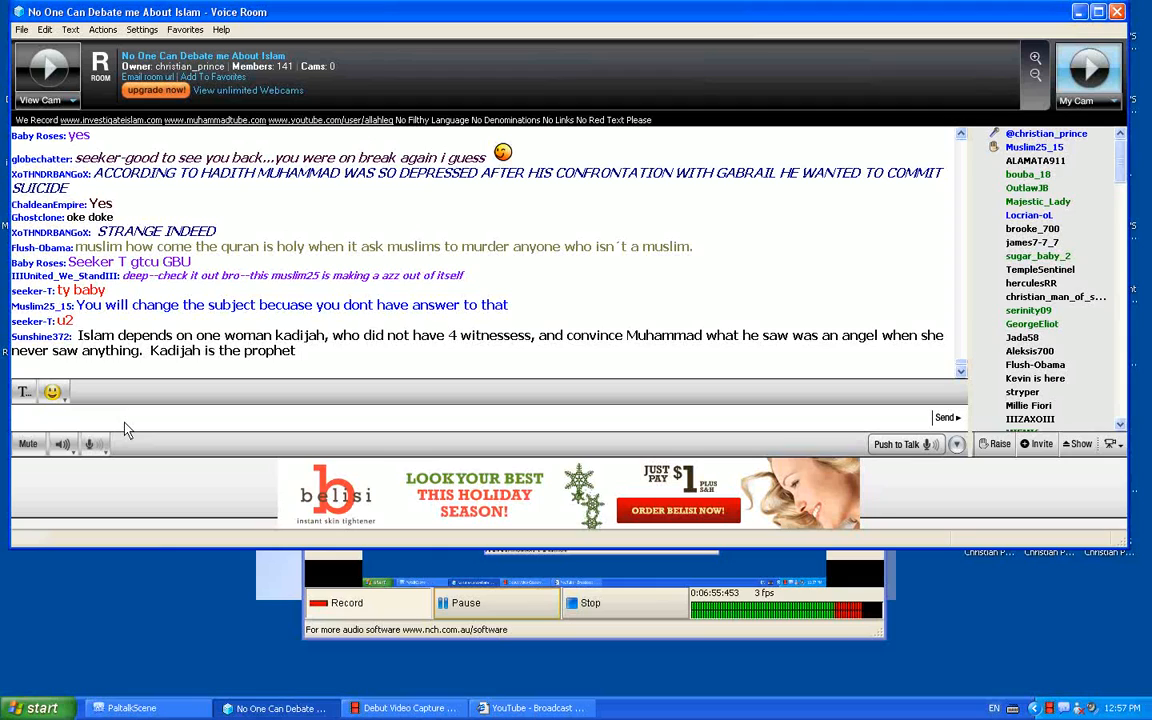